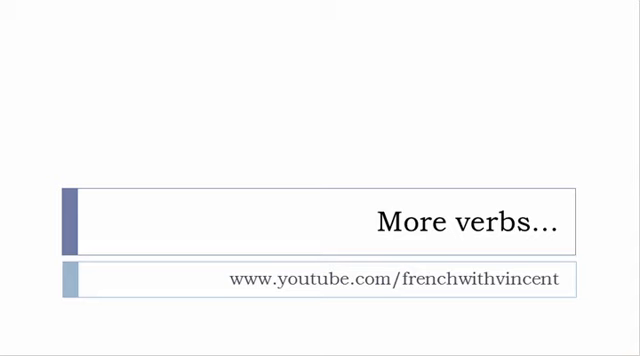
key(right)
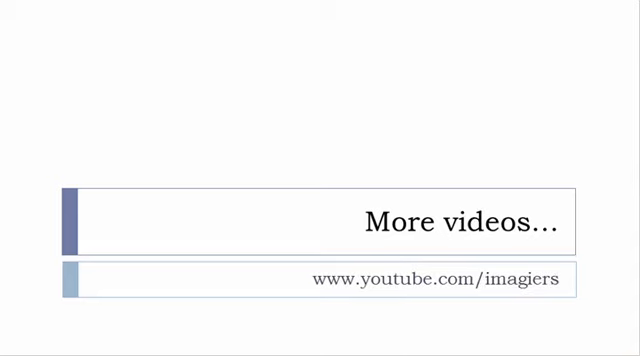